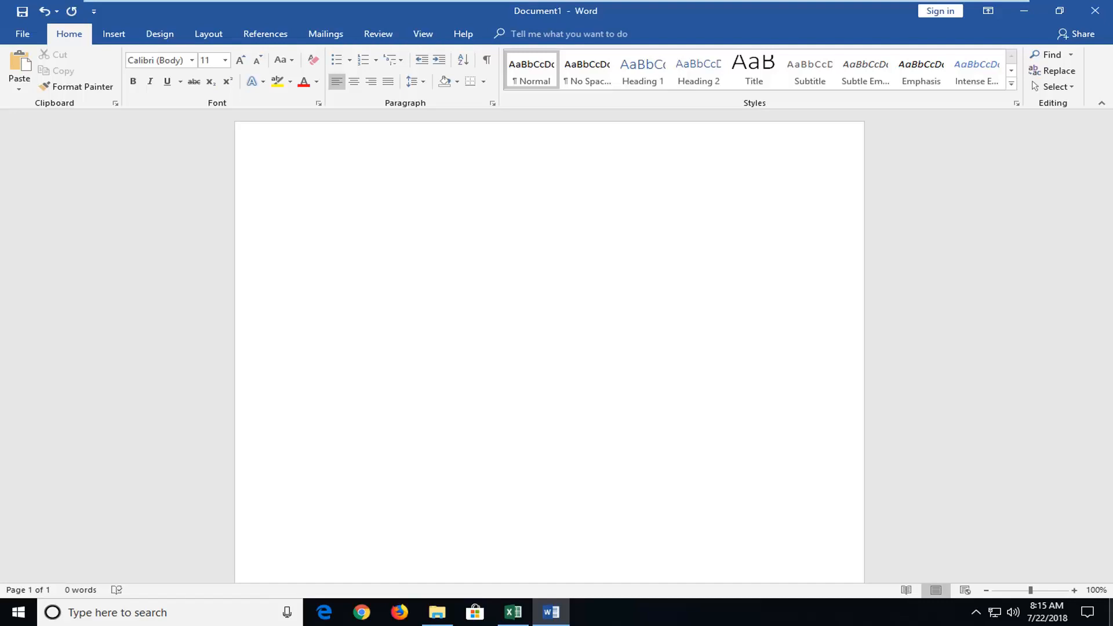
Go from the blank document to its File backstage Info page.
{"action": "left_click", "coordinate": [308, 195]}
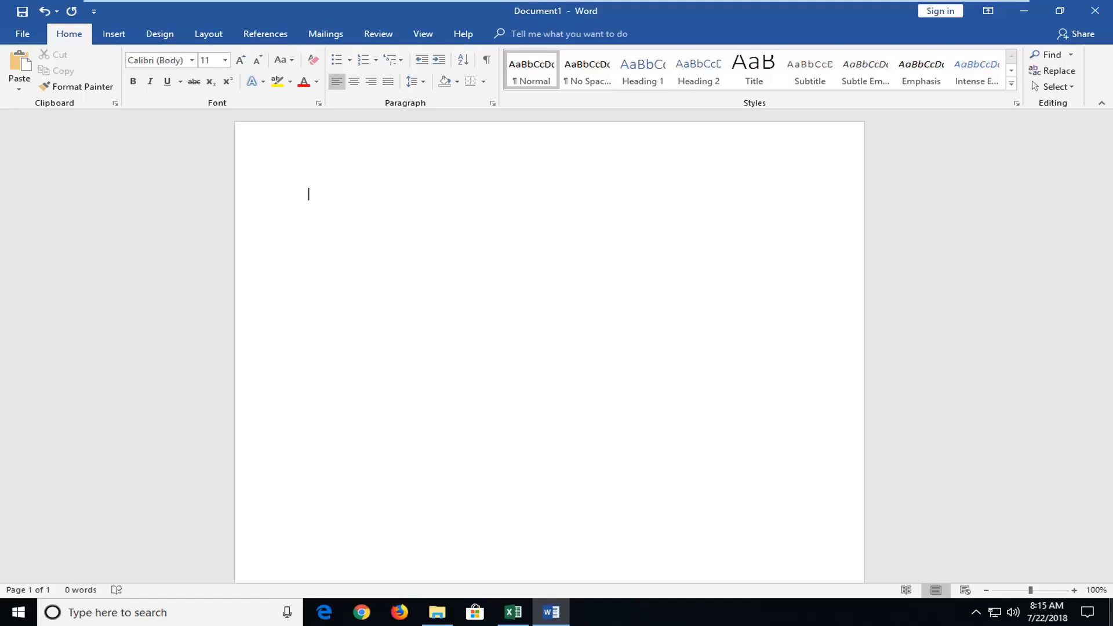
{"action": "mouse_move", "coordinate": [424, 327]}
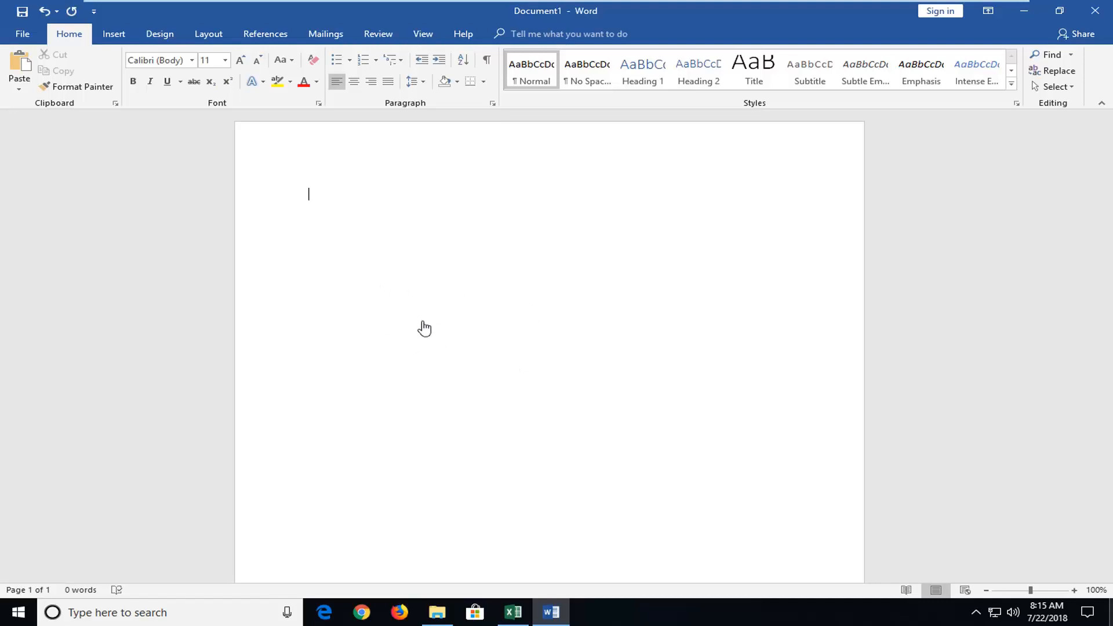
{"action": "mouse_move", "coordinate": [226, 378]}
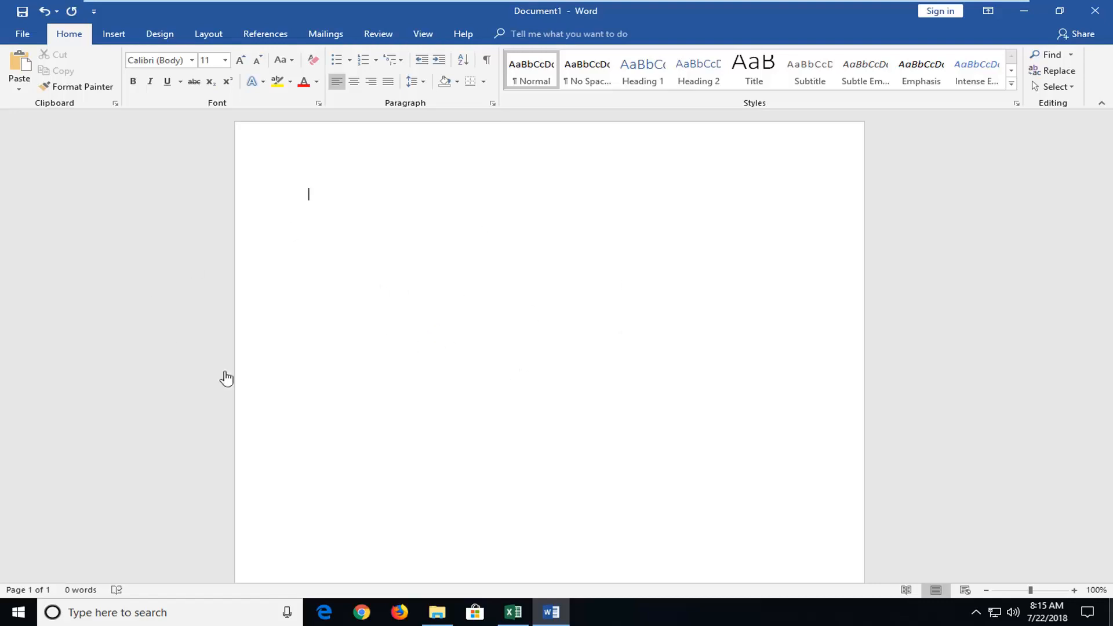
{"action": "mouse_move", "coordinate": [757, 411]}
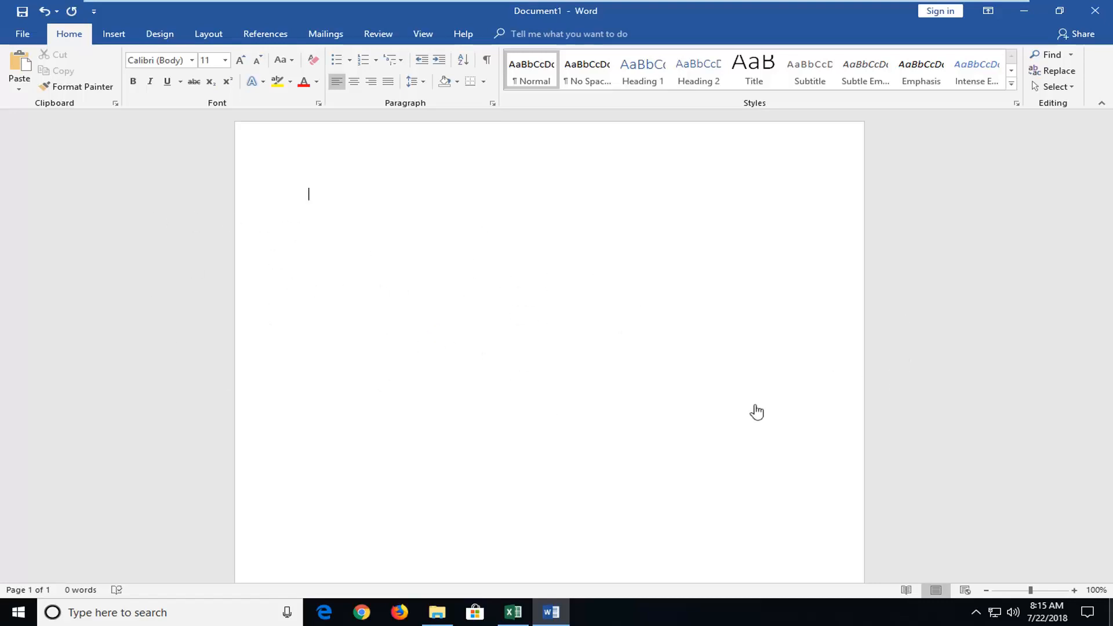
{"action": "mouse_move", "coordinate": [975, 416]}
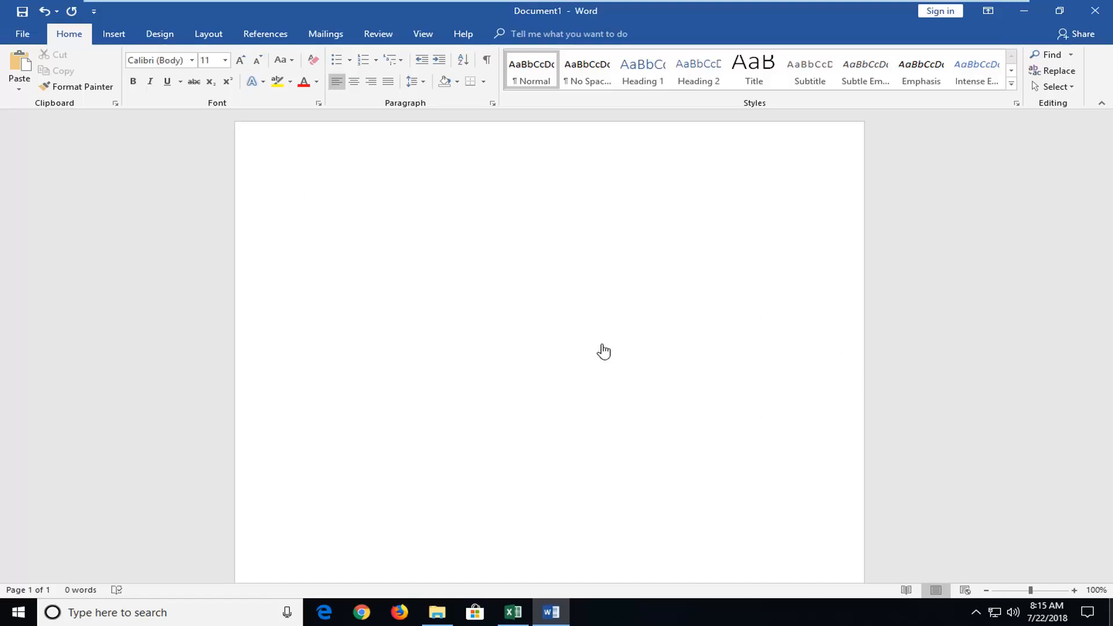
{"action": "mouse_move", "coordinate": [306, 318]}
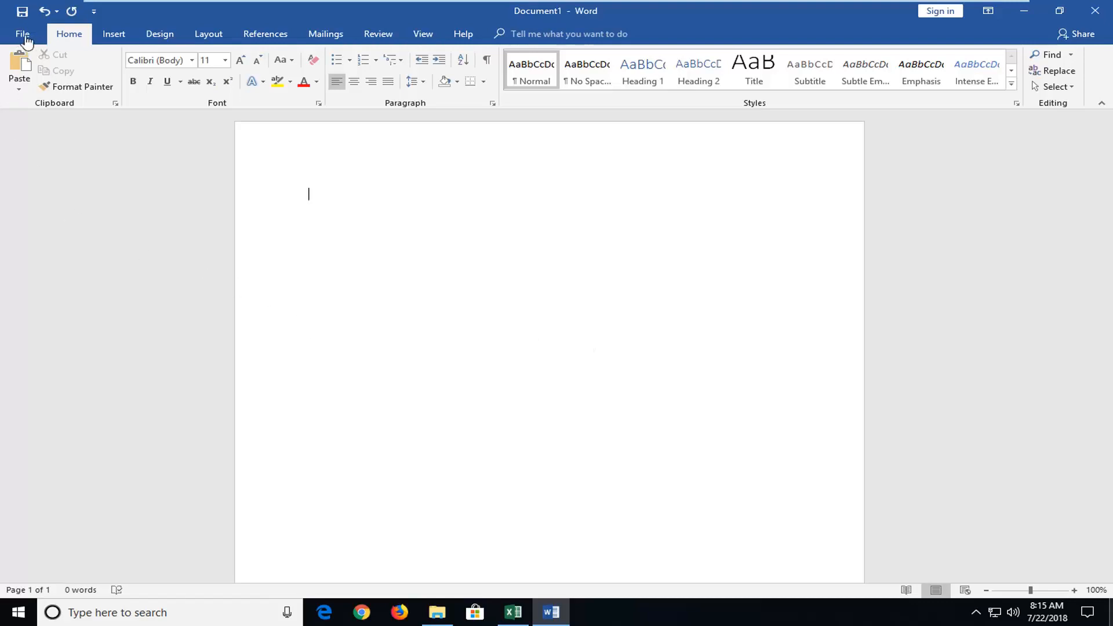
{"action": "left_click", "coordinate": [22, 32]}
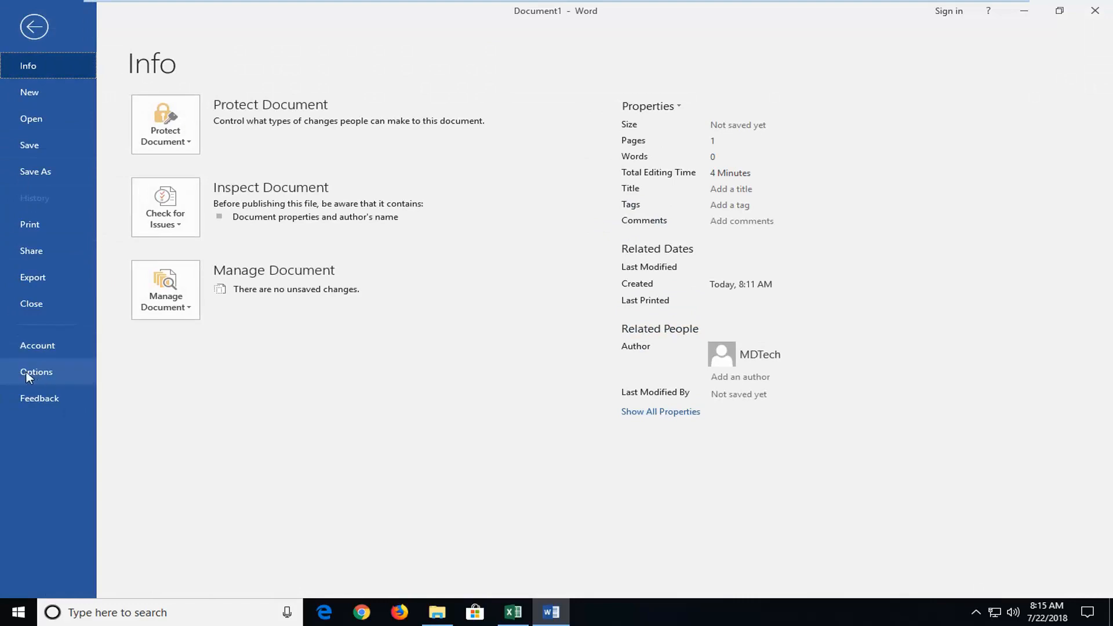
Bring up Word Options on the General page with personalization settings.
{"action": "left_click", "coordinate": [36, 372]}
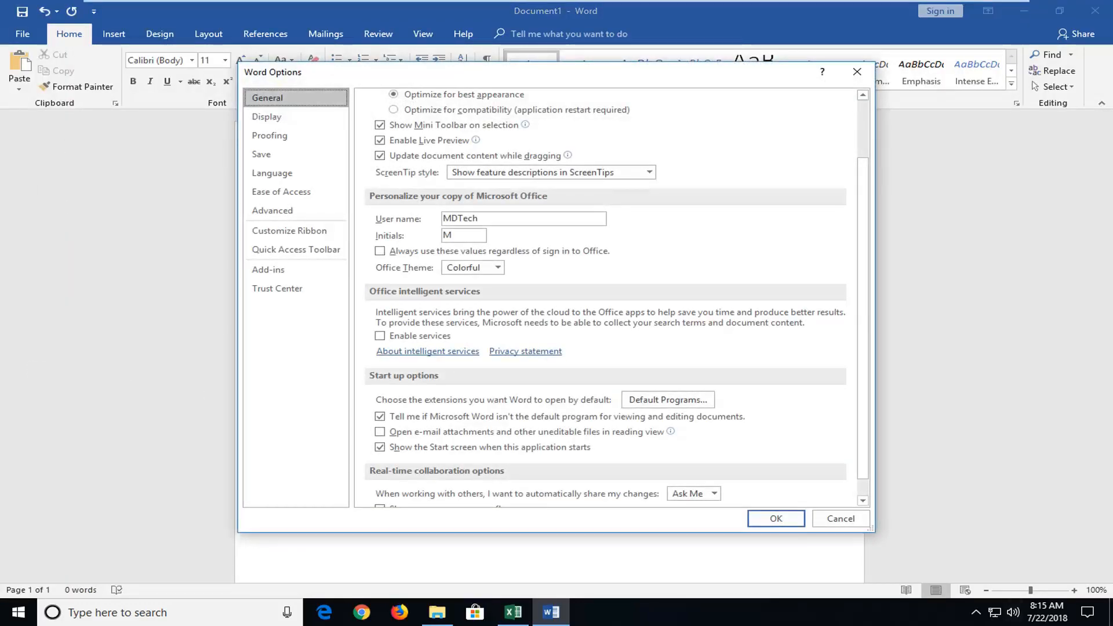
{"action": "mouse_move", "coordinate": [508, 202]}
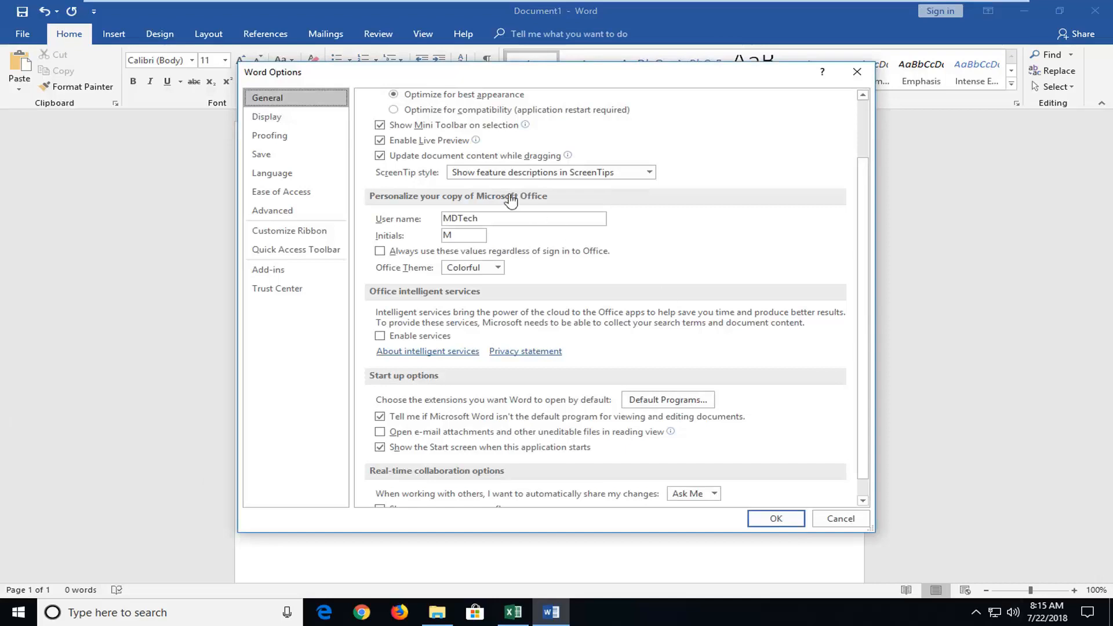
{"action": "mouse_move", "coordinate": [469, 185]}
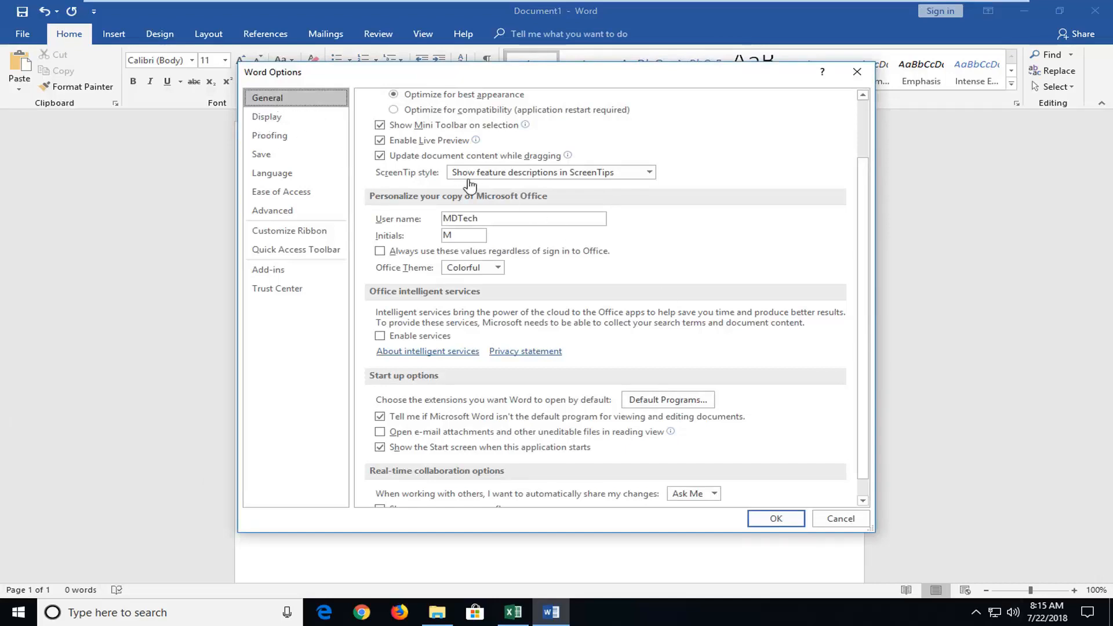
{"action": "mouse_move", "coordinate": [747, 246]}
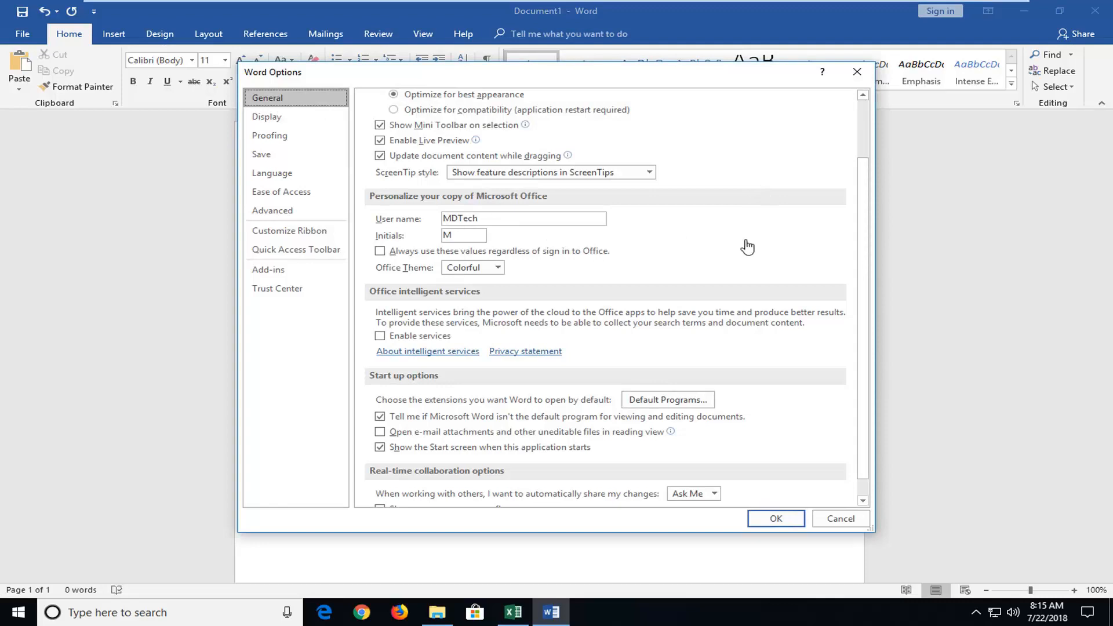
{"action": "mouse_move", "coordinate": [866, 200]}
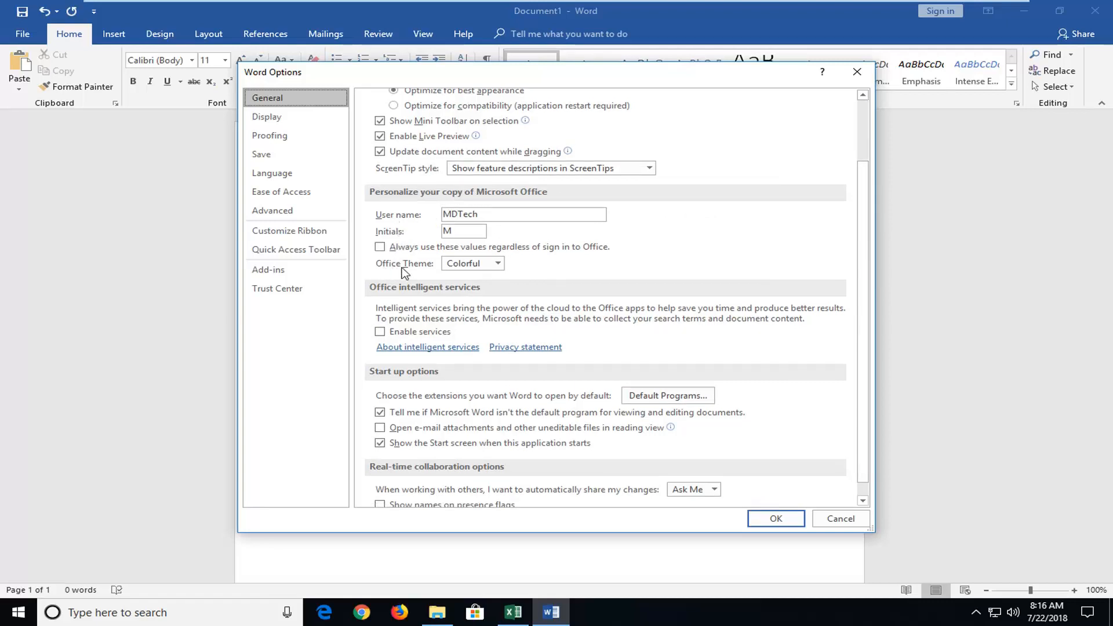
{"action": "mouse_move", "coordinate": [501, 274]}
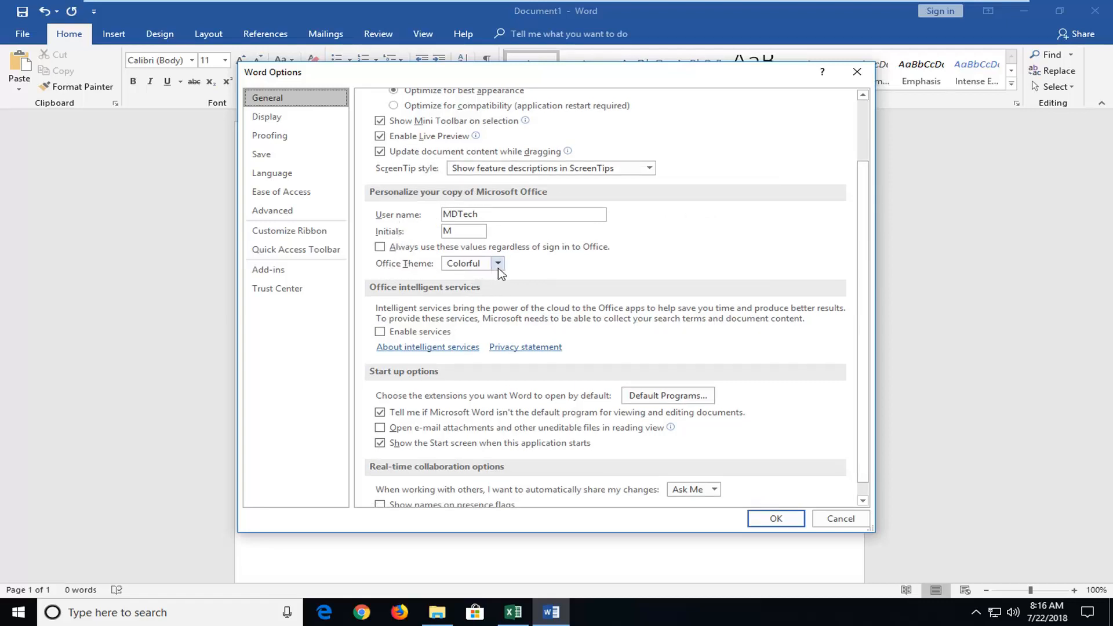
Change the Office Theme from Colorful to Dark Gray.
{"action": "left_click", "coordinate": [496, 265]}
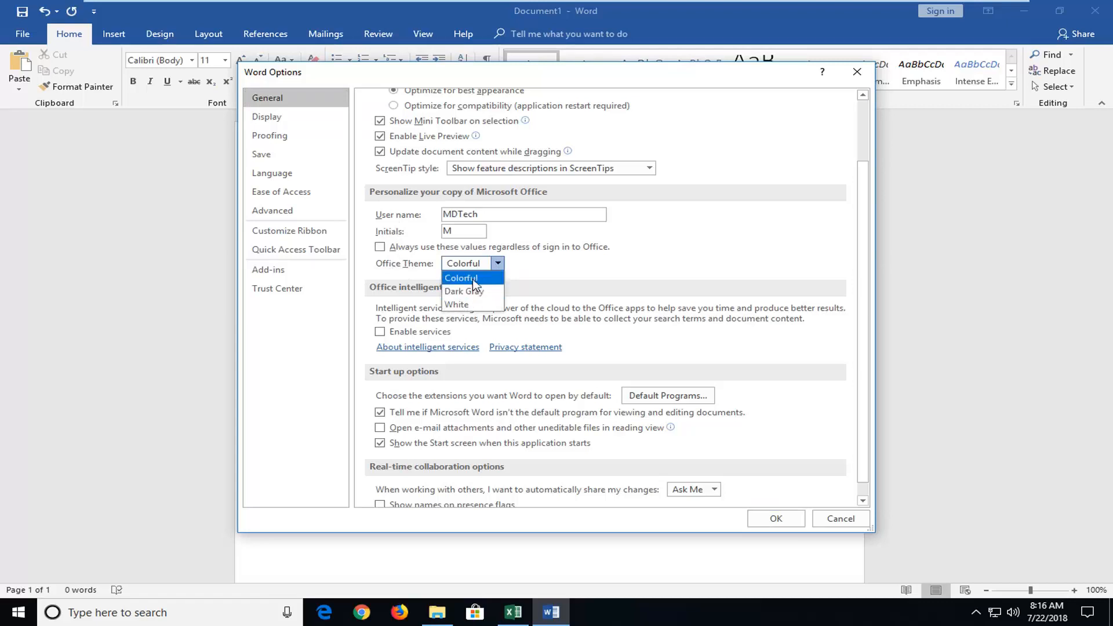
{"action": "mouse_move", "coordinate": [469, 304]}
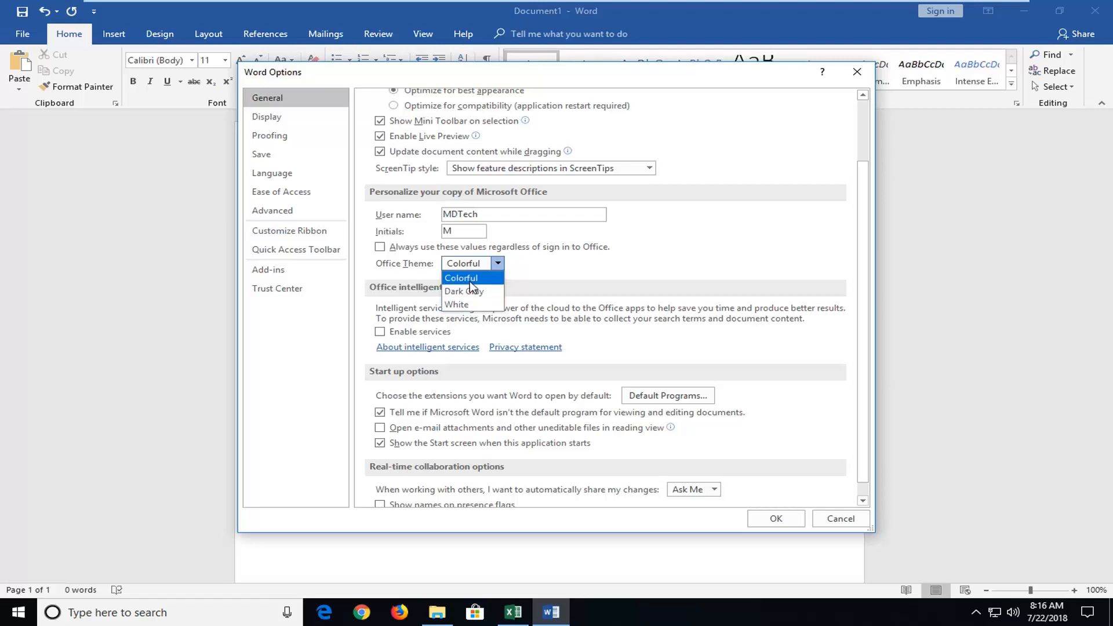
{"action": "mouse_move", "coordinate": [465, 291]}
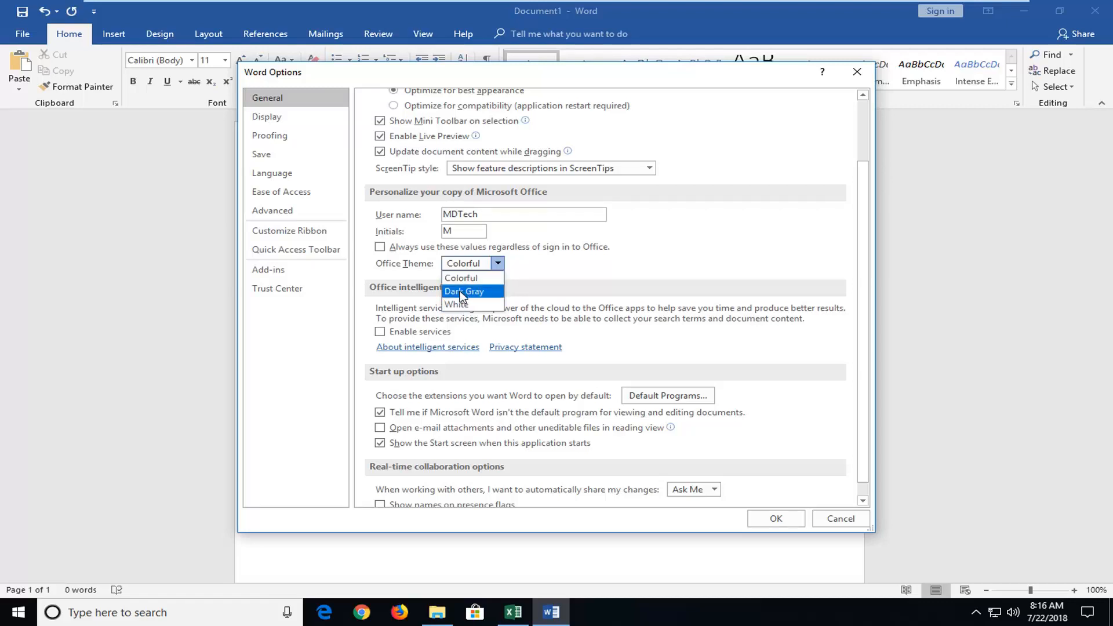
{"action": "left_click", "coordinate": [463, 291]}
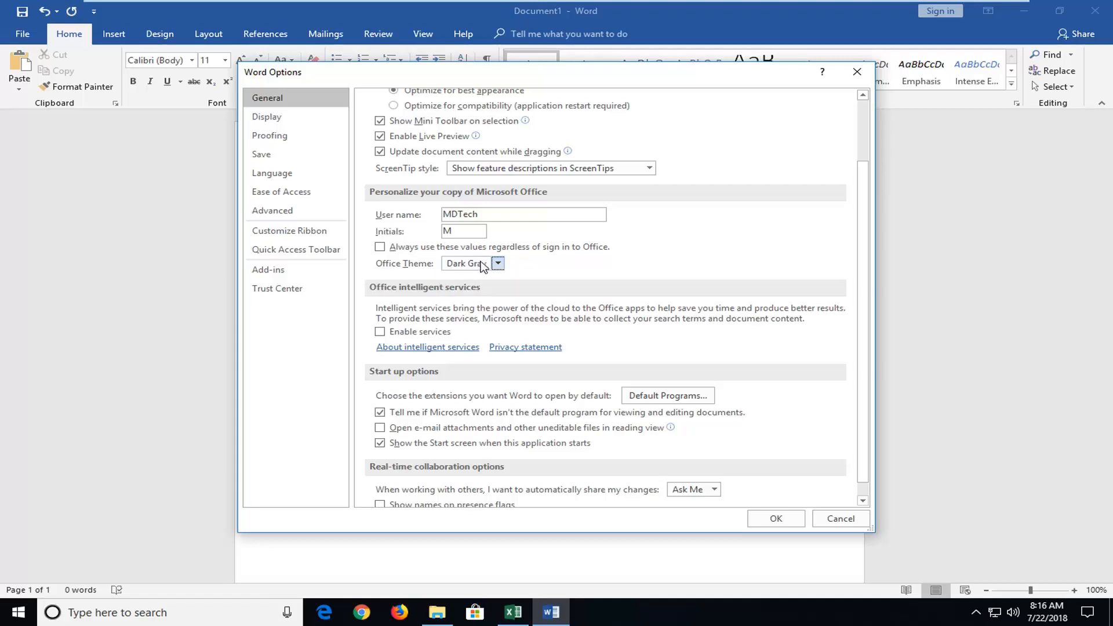
Confirm the Dark Gray theme and verify it in Excel before returning to the Word document.
{"action": "left_click", "coordinate": [776, 518]}
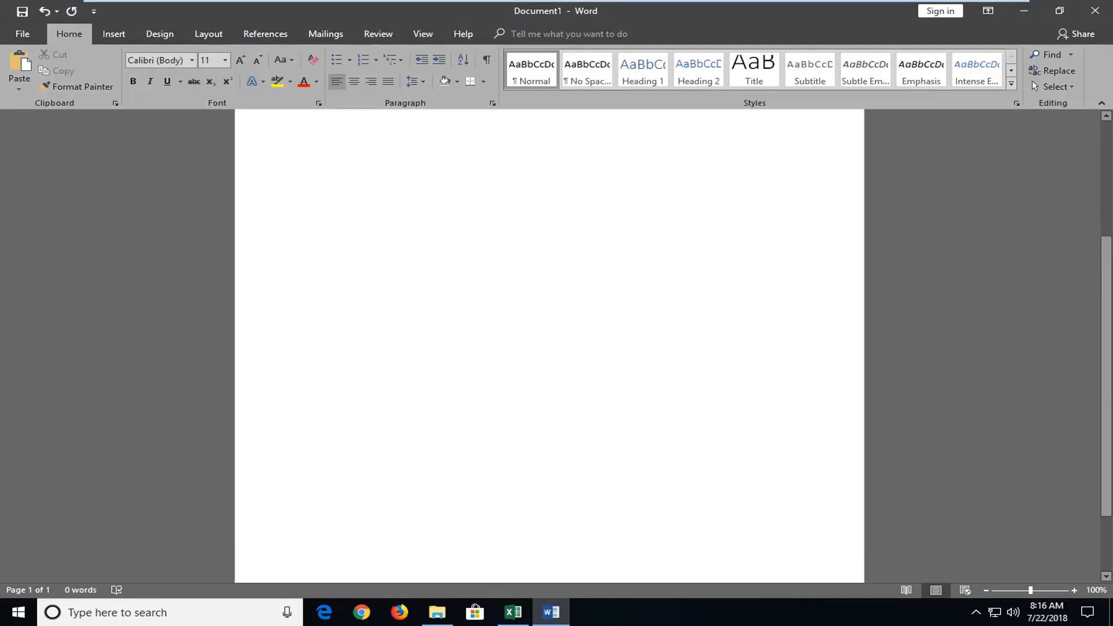
{"action": "left_click", "coordinate": [512, 612]}
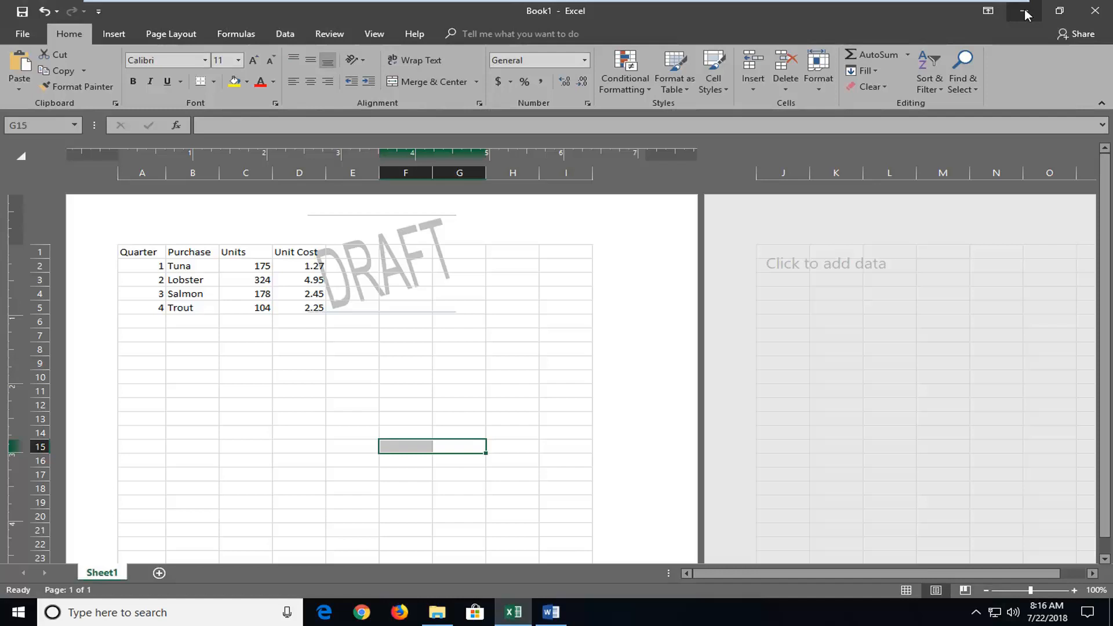
{"action": "left_click", "coordinate": [550, 613]}
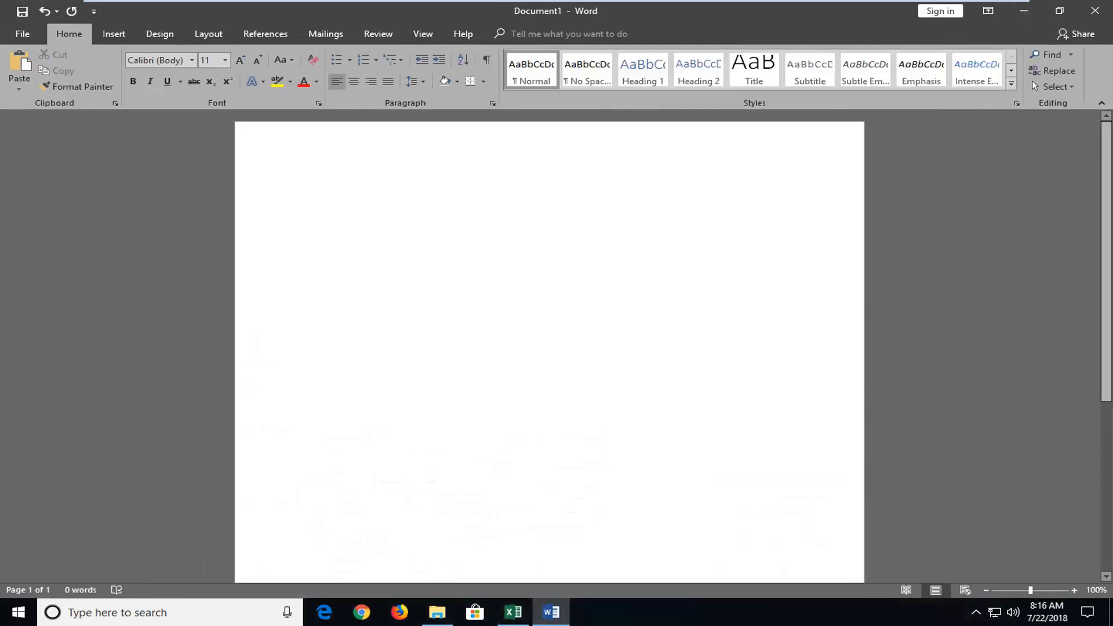
{"action": "left_click", "coordinate": [308, 195]}
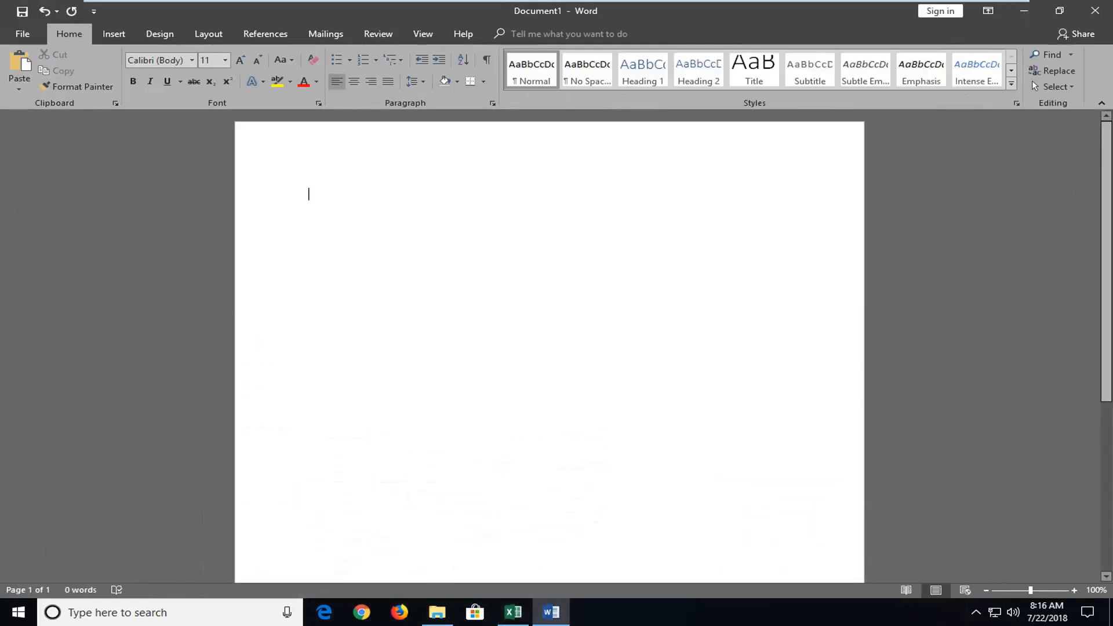